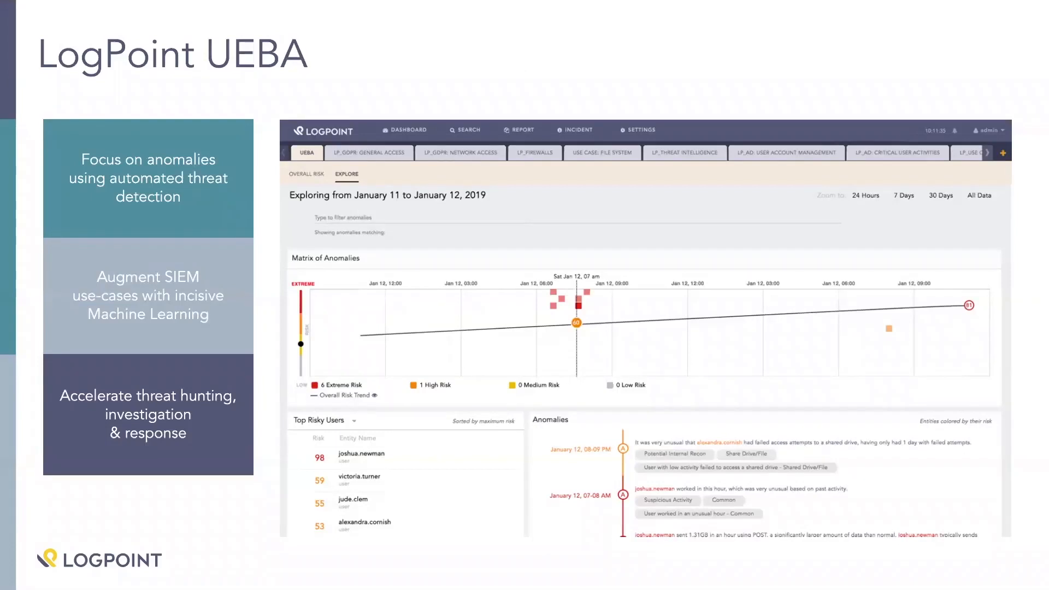
Switch to the UEBA Explore view and lower the anomaly risk threshold to Low
key(Right)
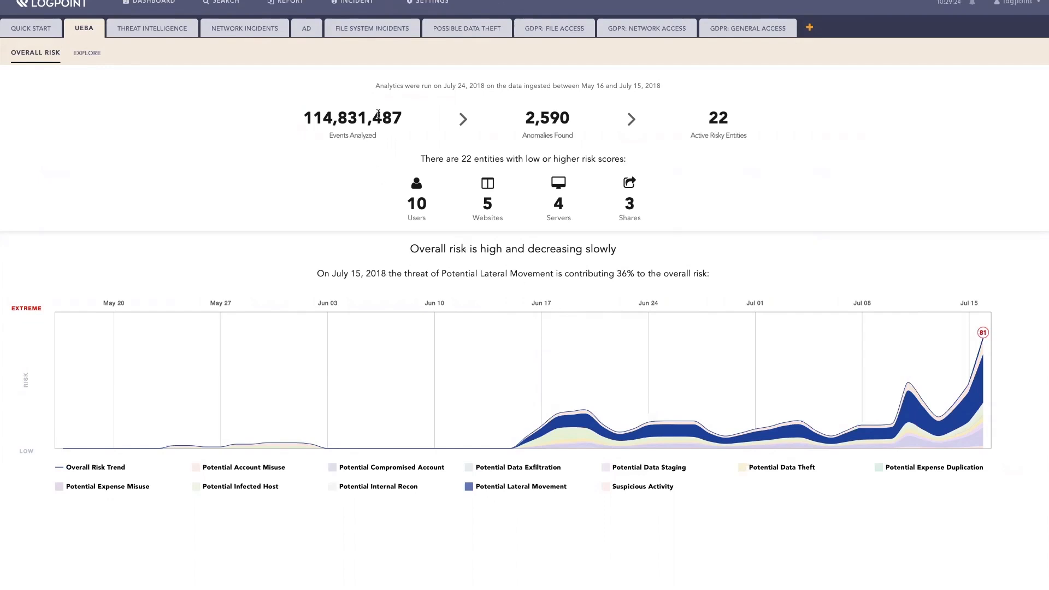
mouse_move(483, 128)
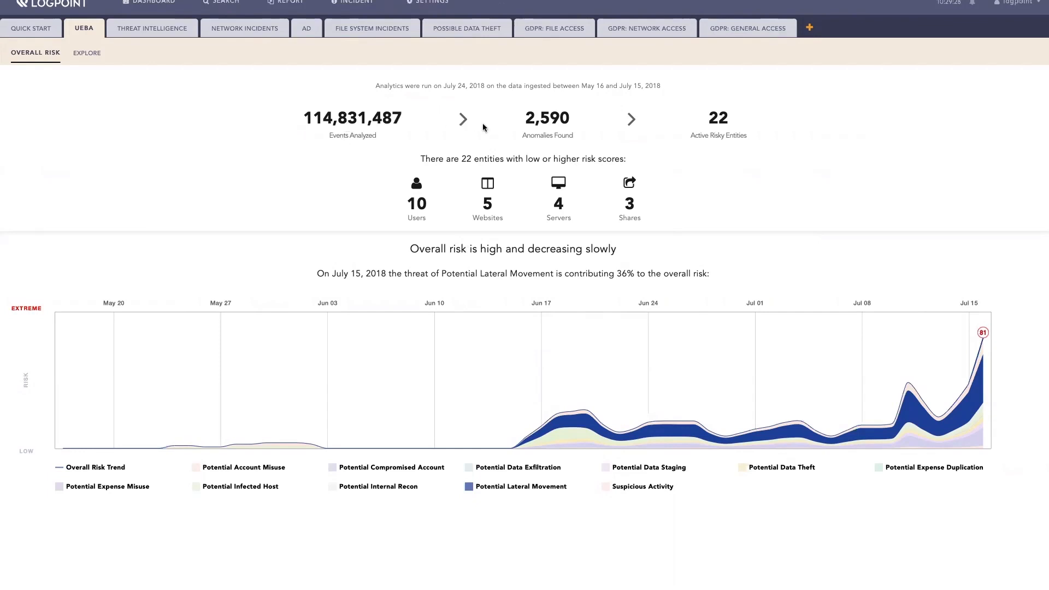
mouse_move(559, 137)
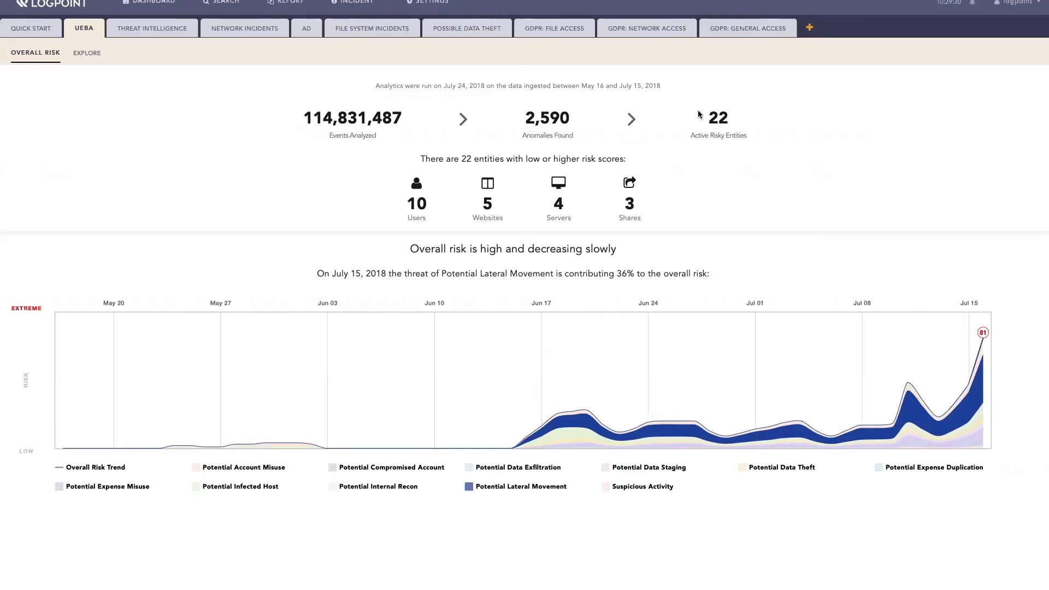
mouse_move(725, 150)
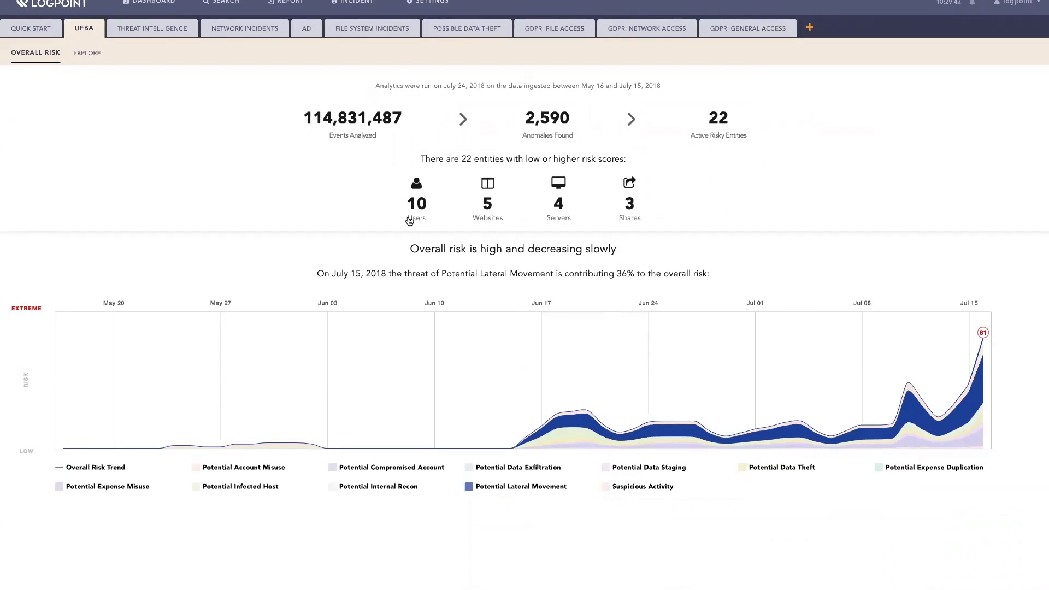
mouse_move(566, 205)
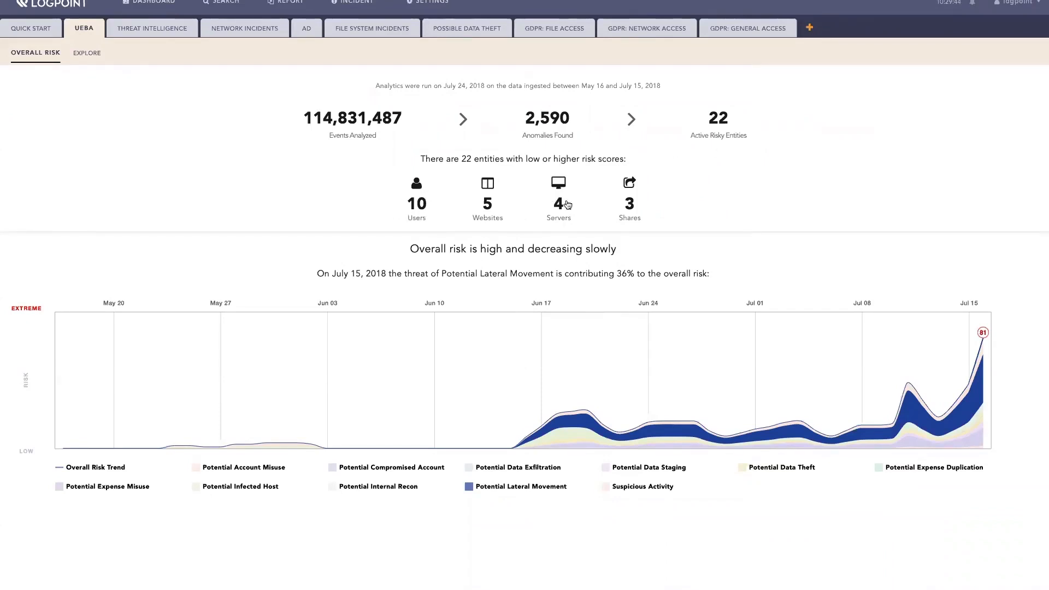
mouse_move(469, 239)
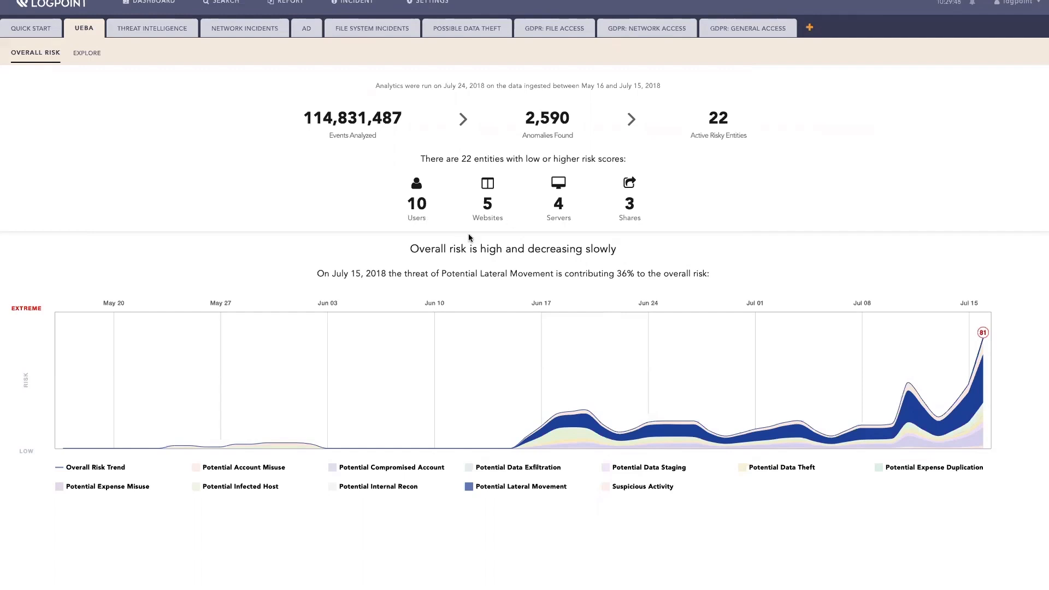
mouse_move(455, 338)
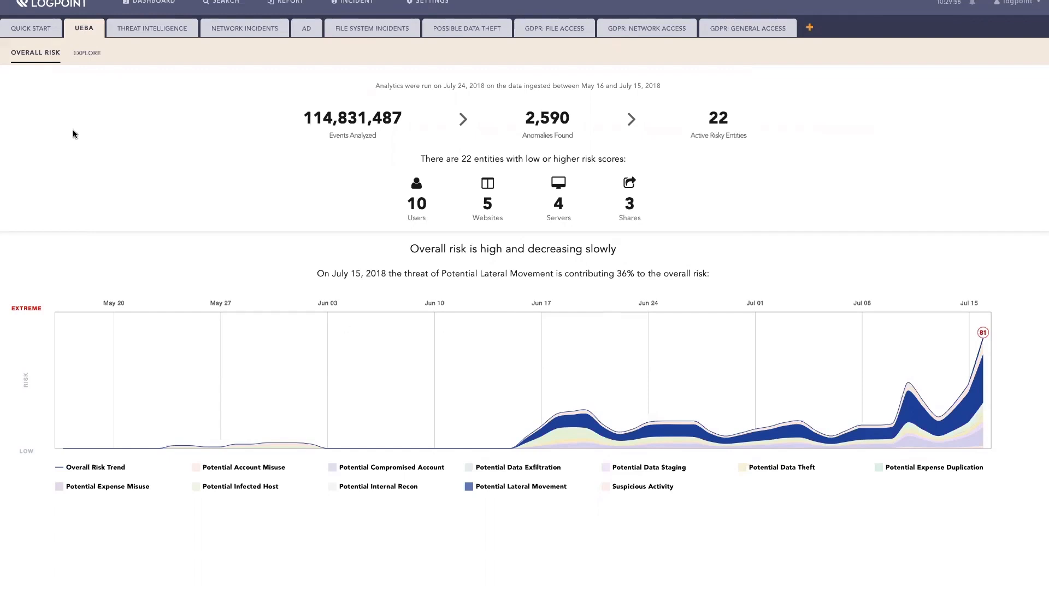
mouse_move(87, 52)
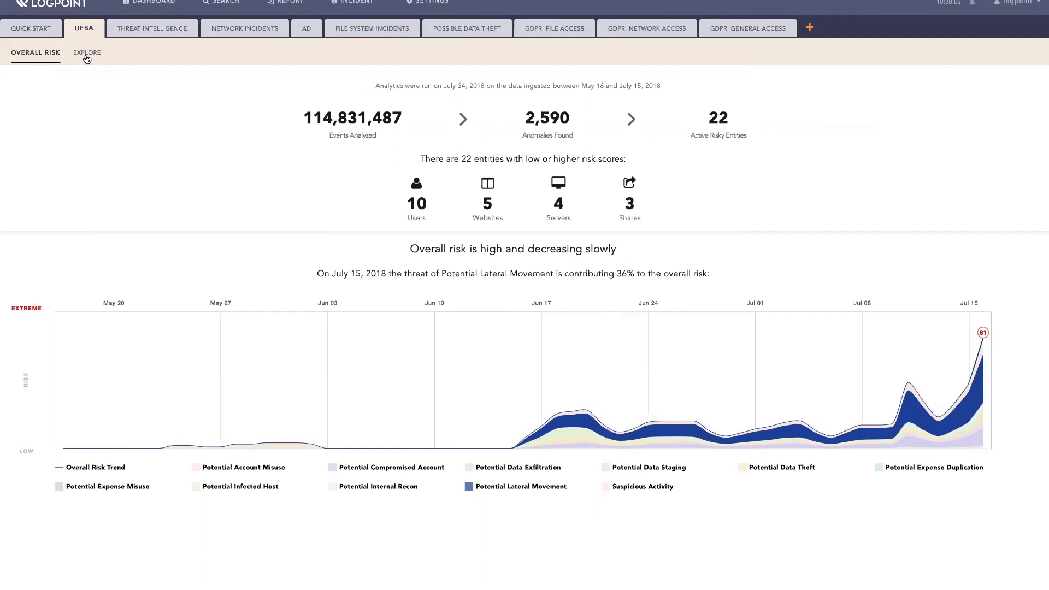
click(82, 53)
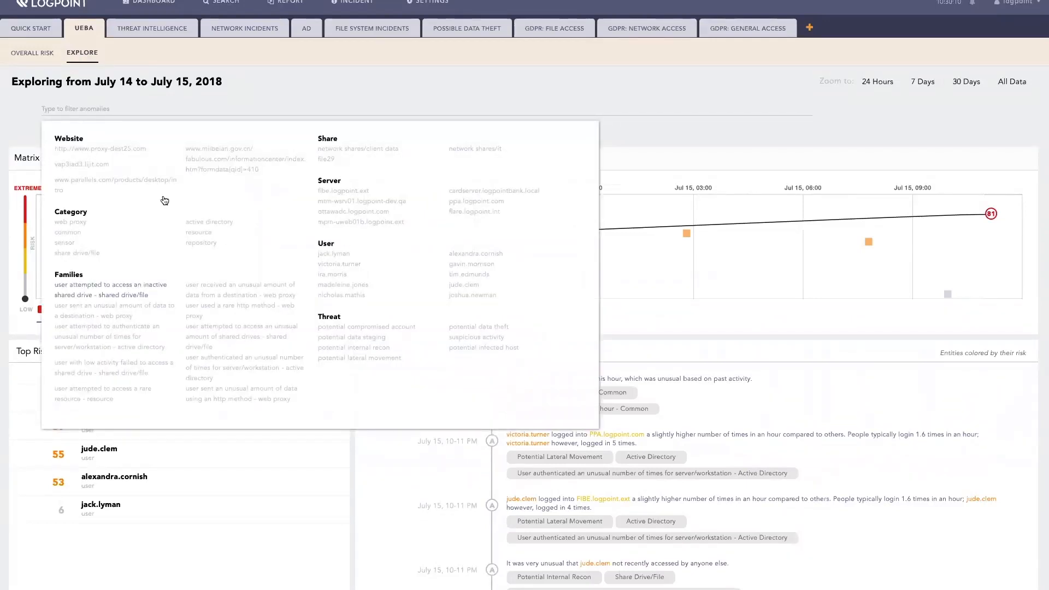
mouse_move(374, 120)
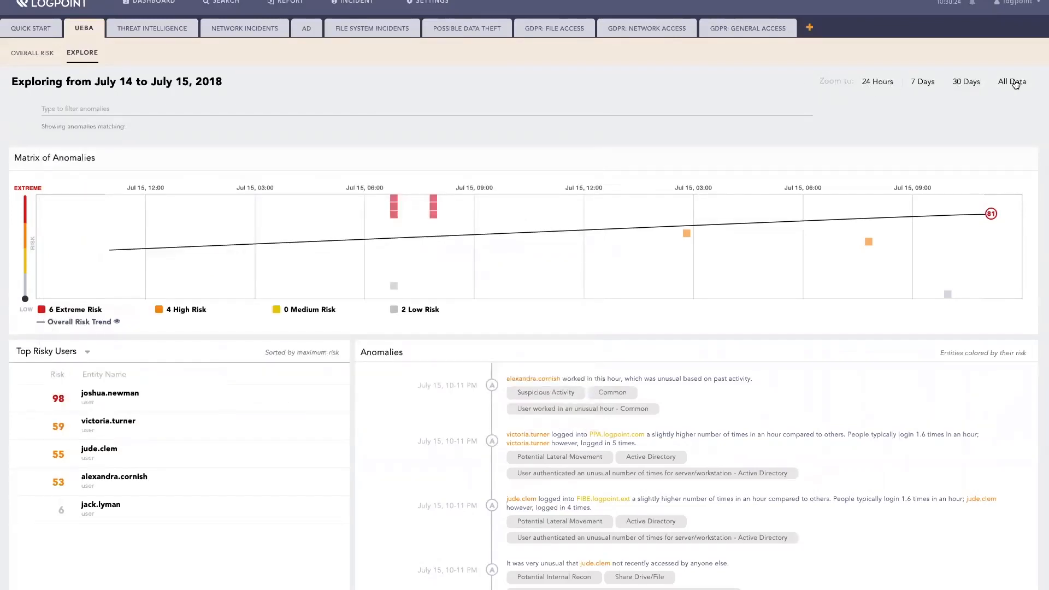
mouse_move(156, 243)
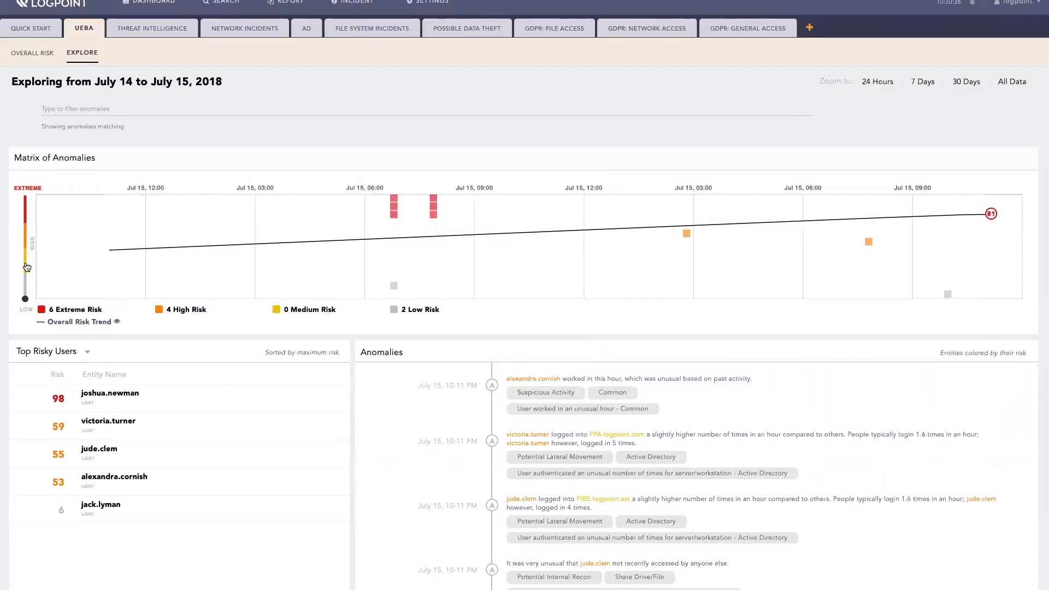
mouse_move(90, 259)
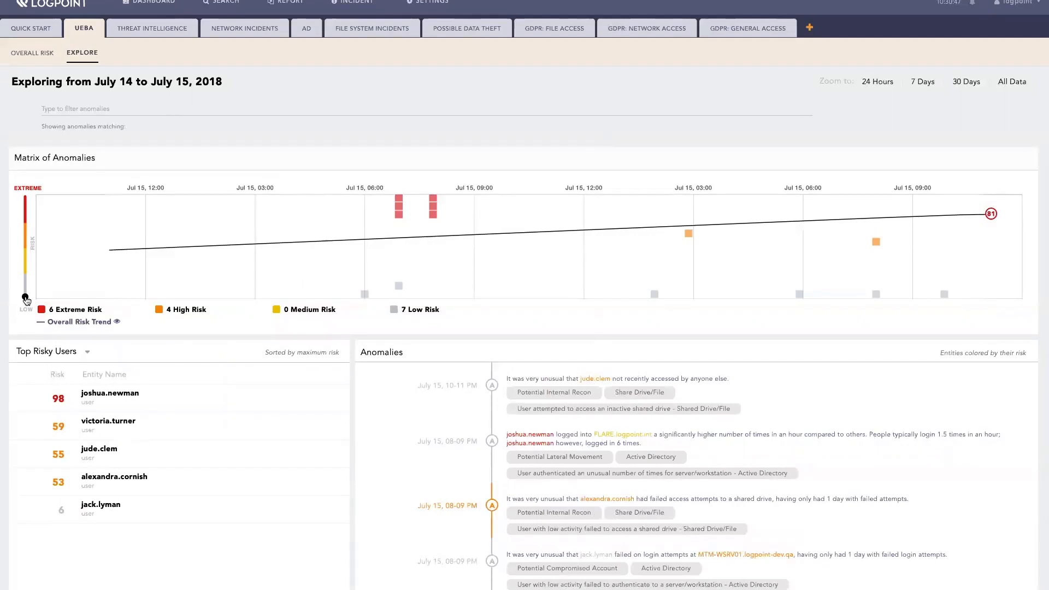
scroll(down, 3)
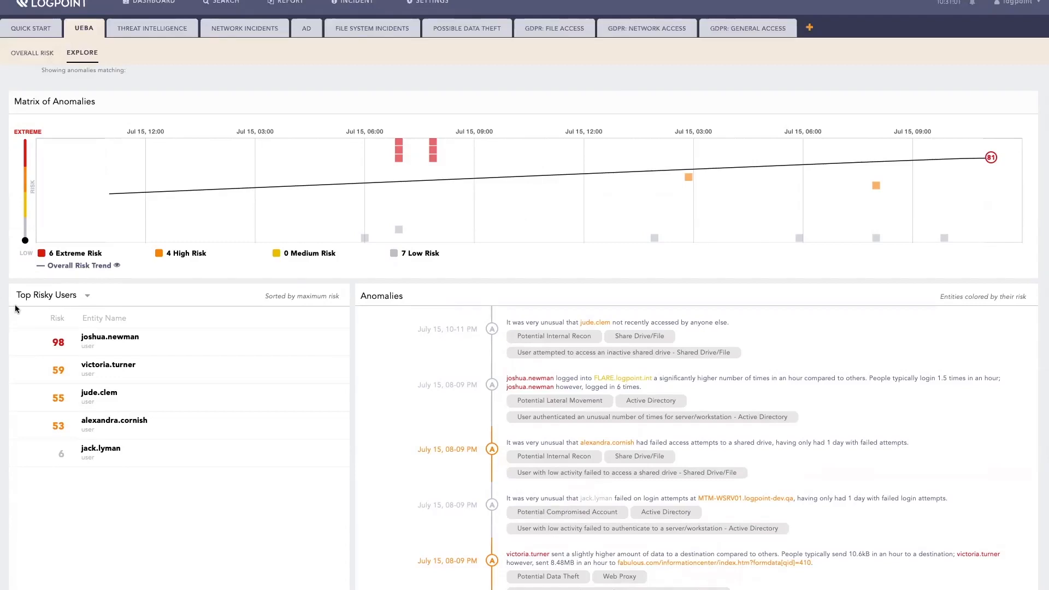
mouse_move(36, 301)
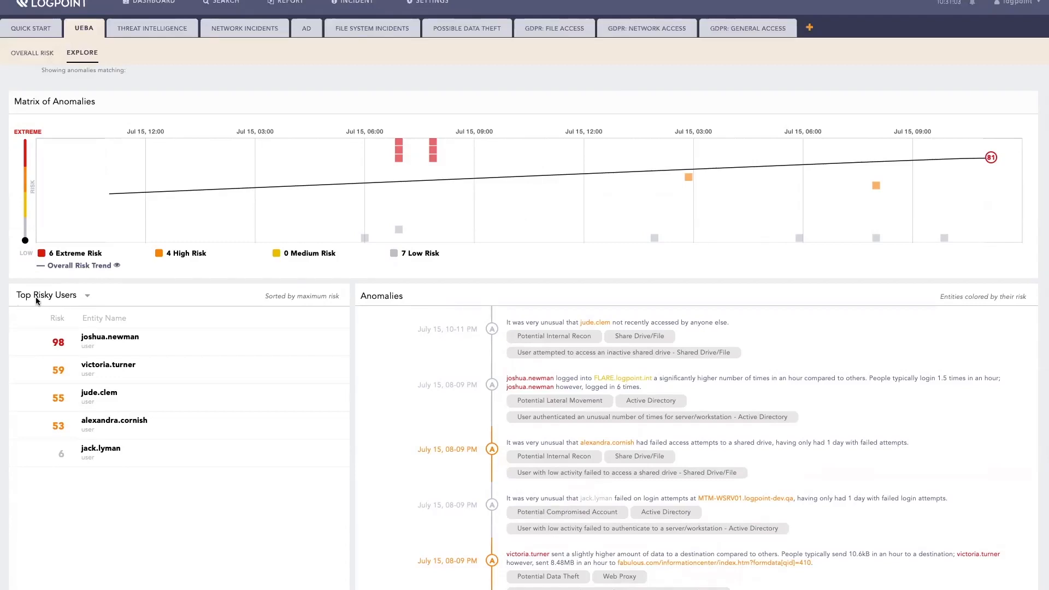
click(53, 295)
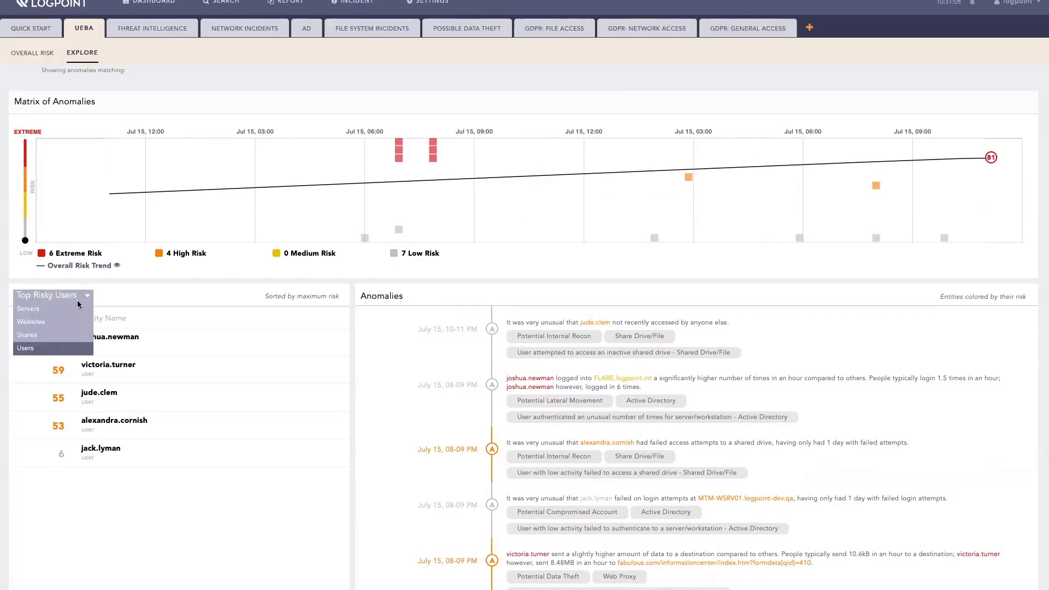
click(28, 308)
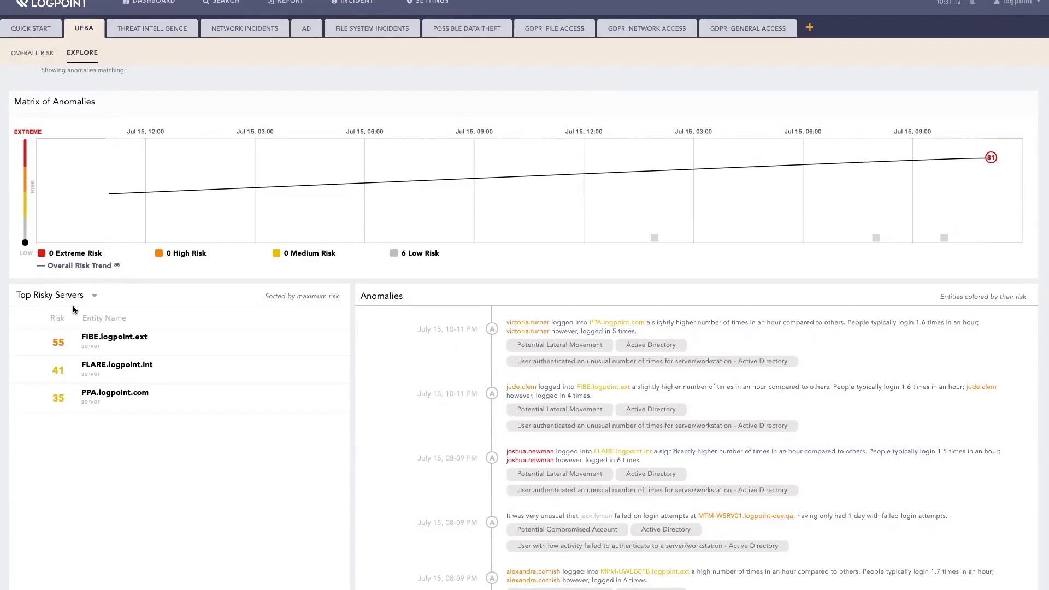
click(93, 295)
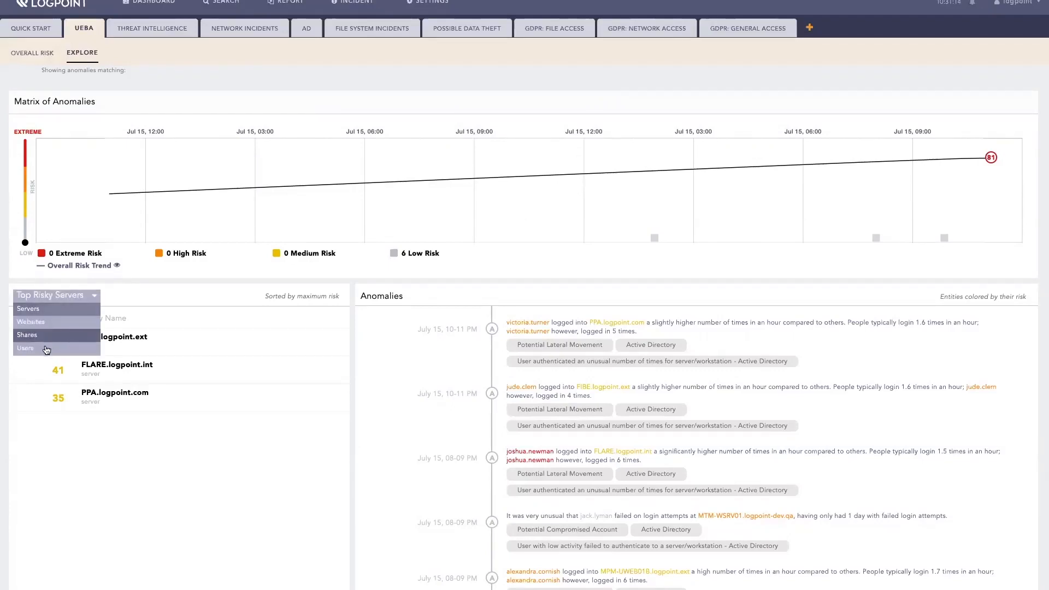
click(26, 347)
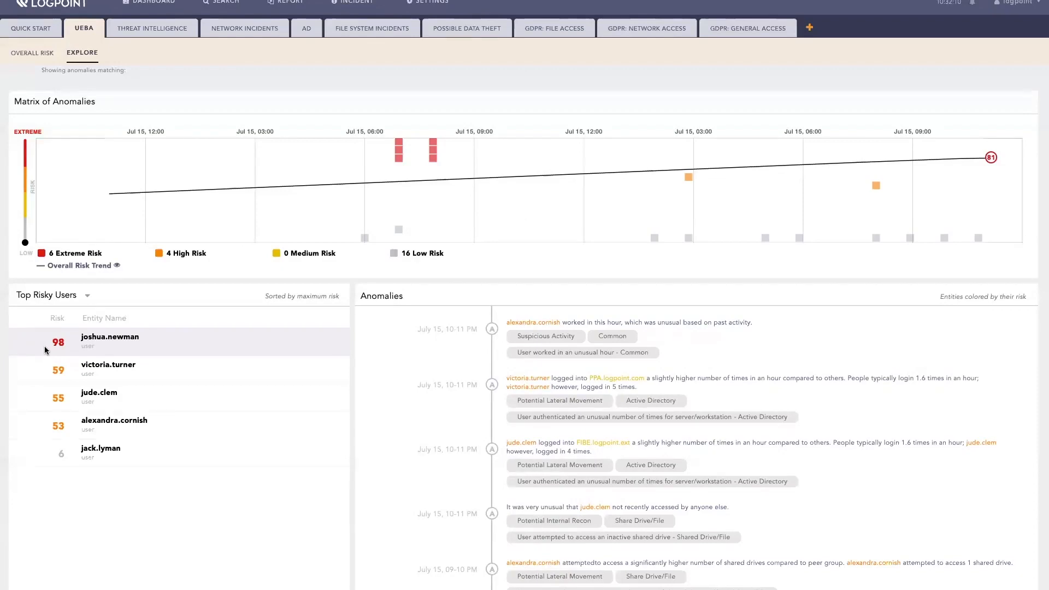
mouse_move(172, 343)
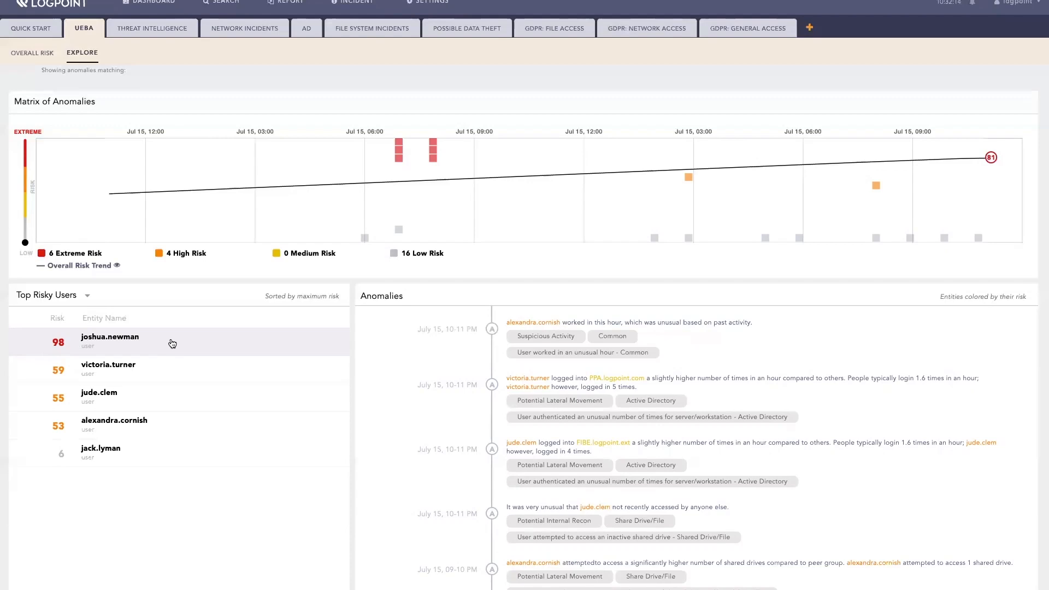
click(110, 337)
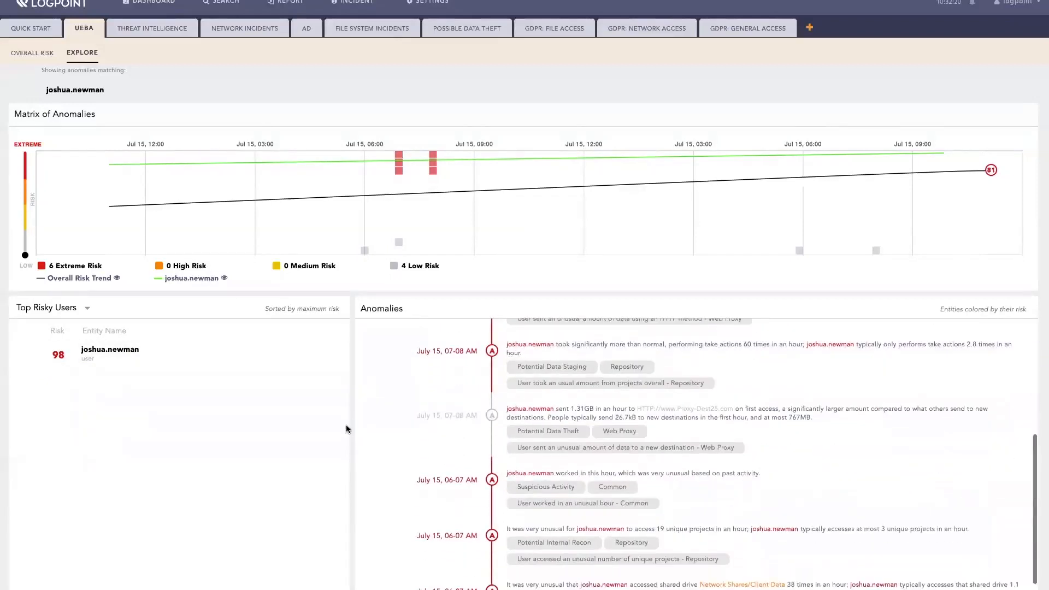
scroll(down, 3)
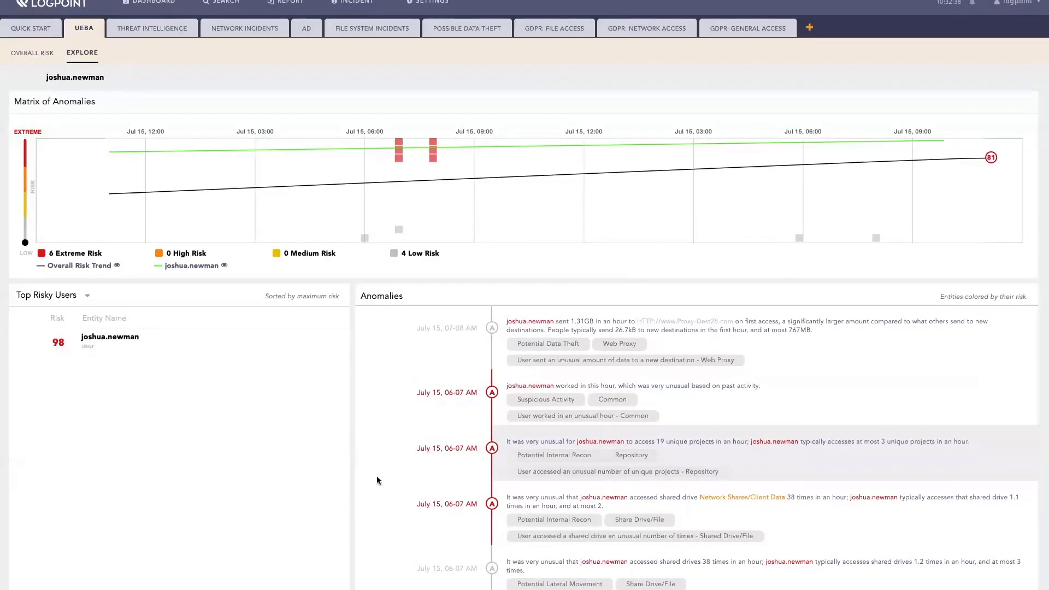
scroll(down, 3)
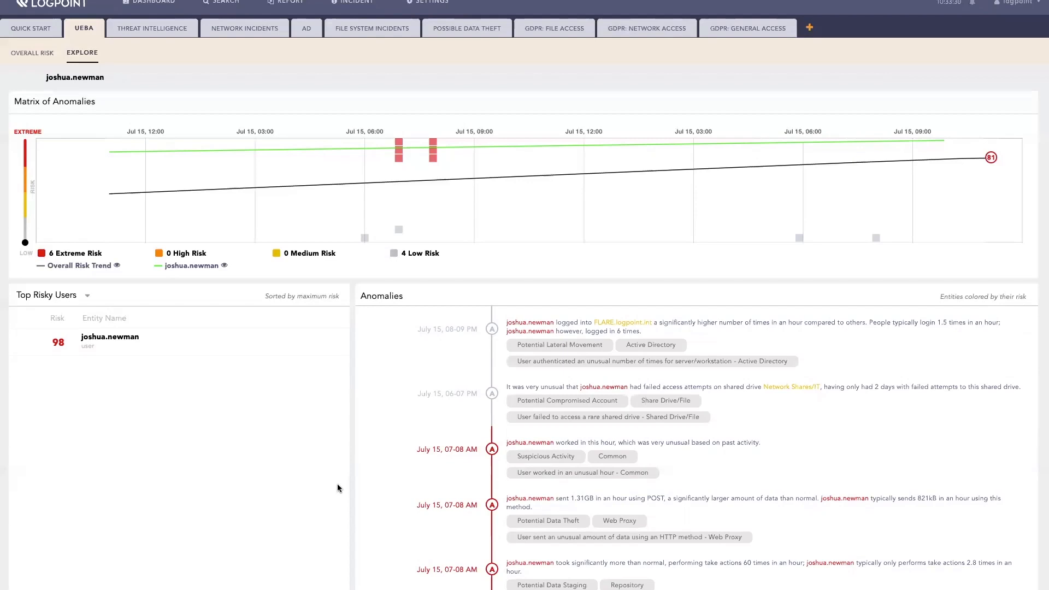
scroll(down, 3)
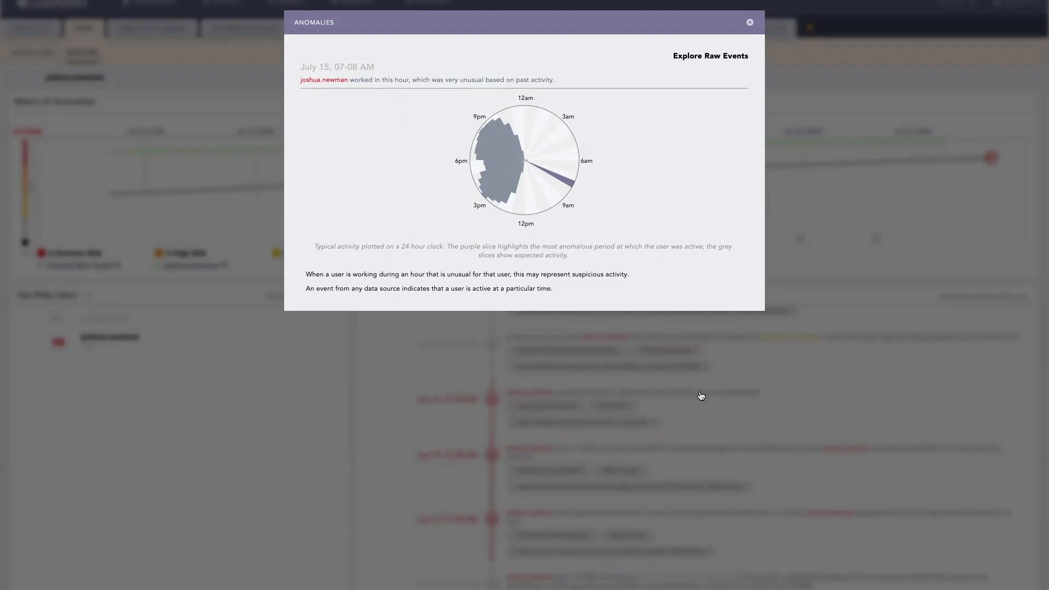
mouse_move(783, 17)
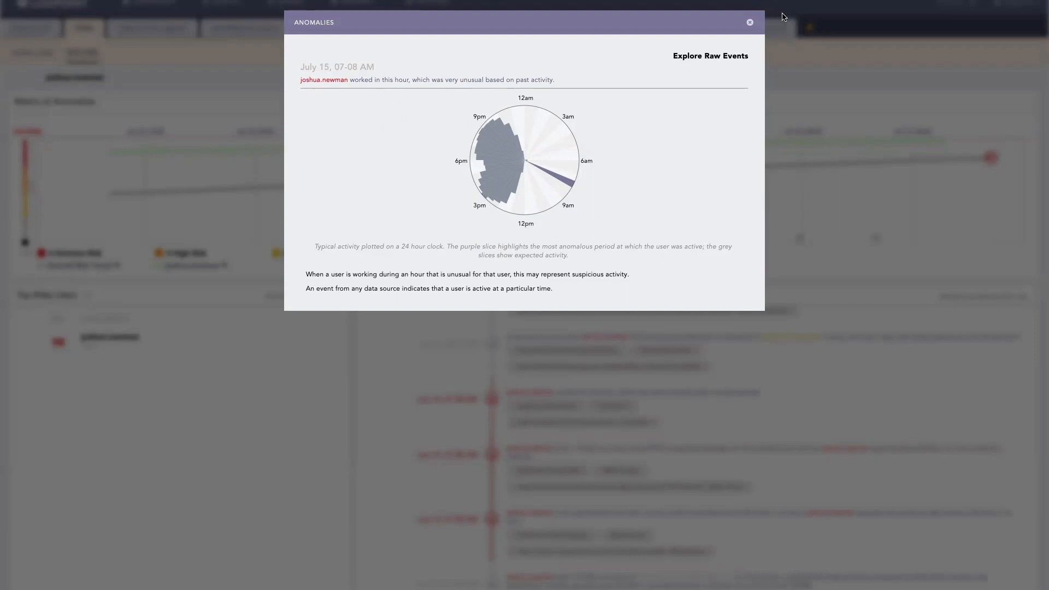
Close the work-hours detail, then view and close the 1.31 GB POST upload detail
click(750, 22)
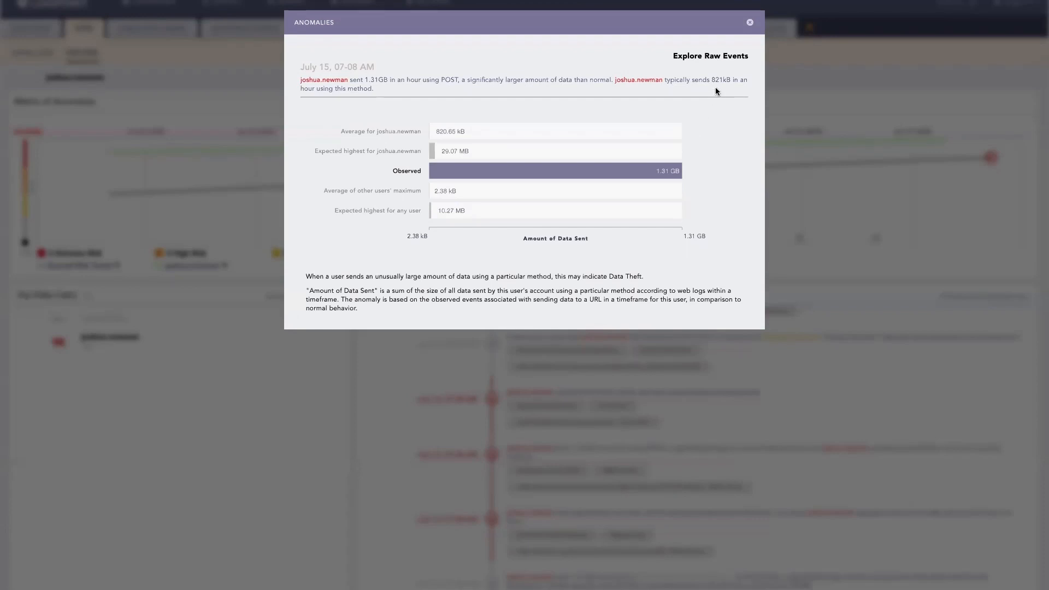
mouse_move(738, 47)
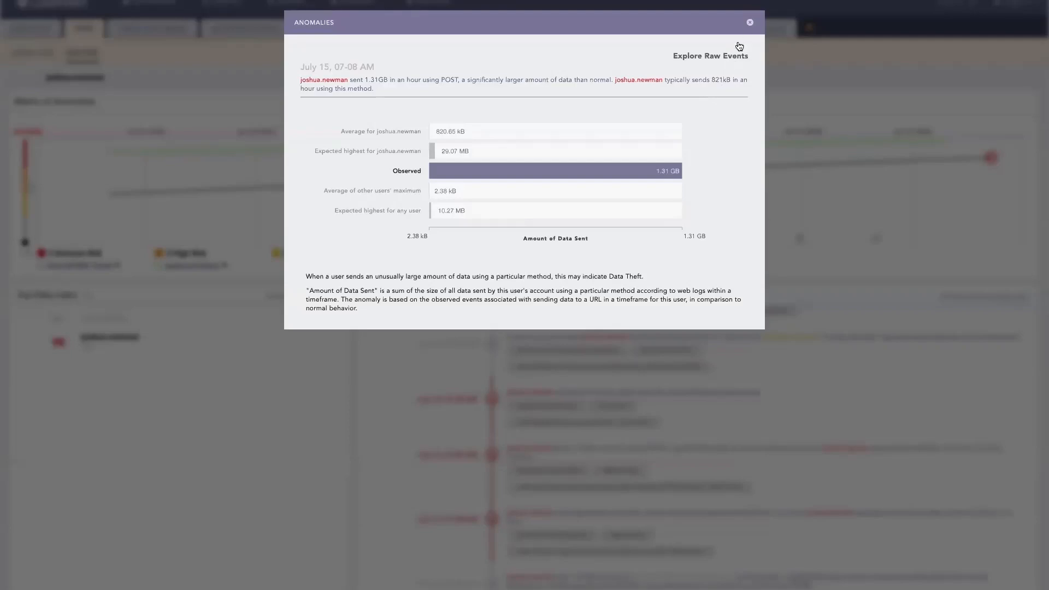
click(749, 21)
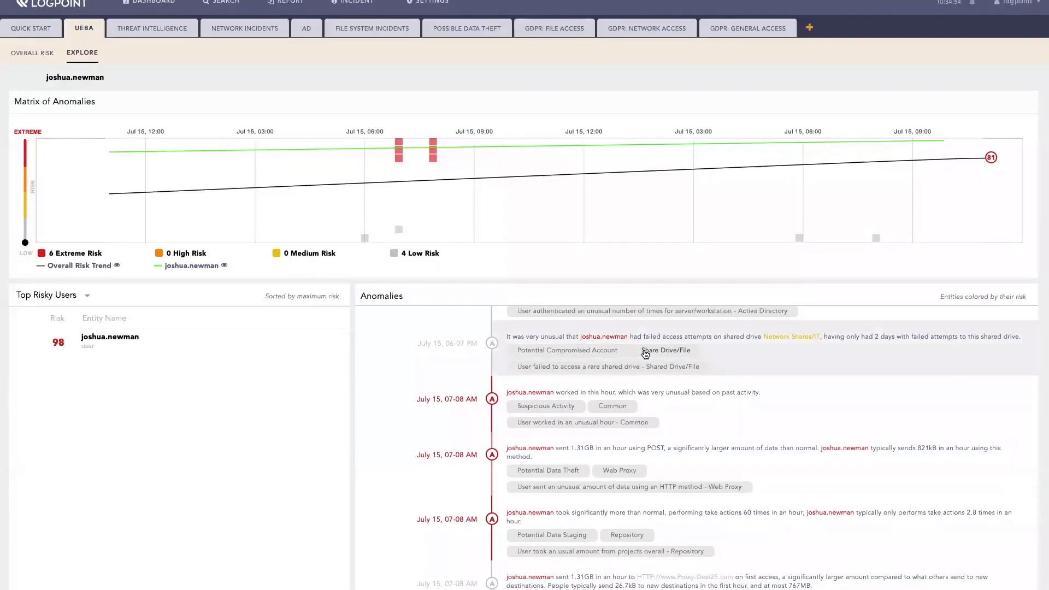